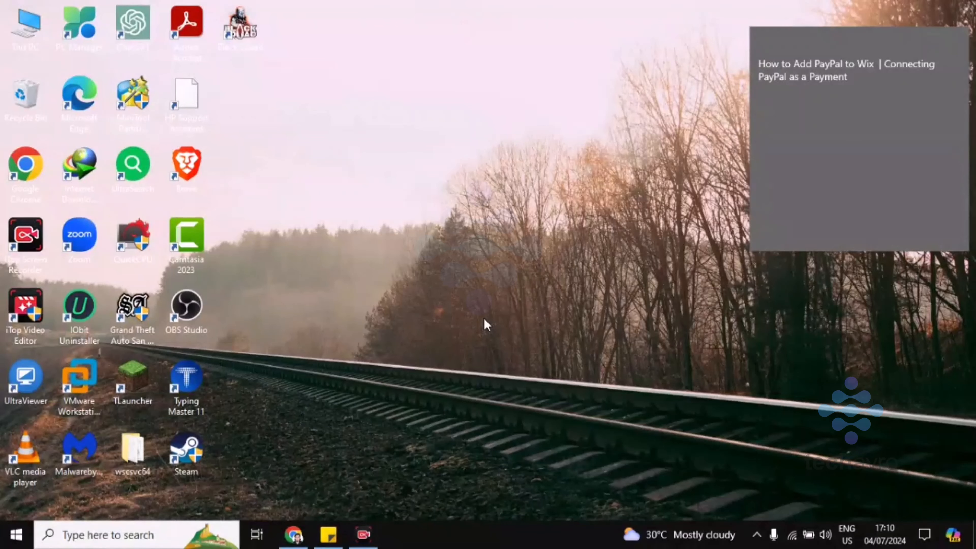
mouse_move(436, 435)
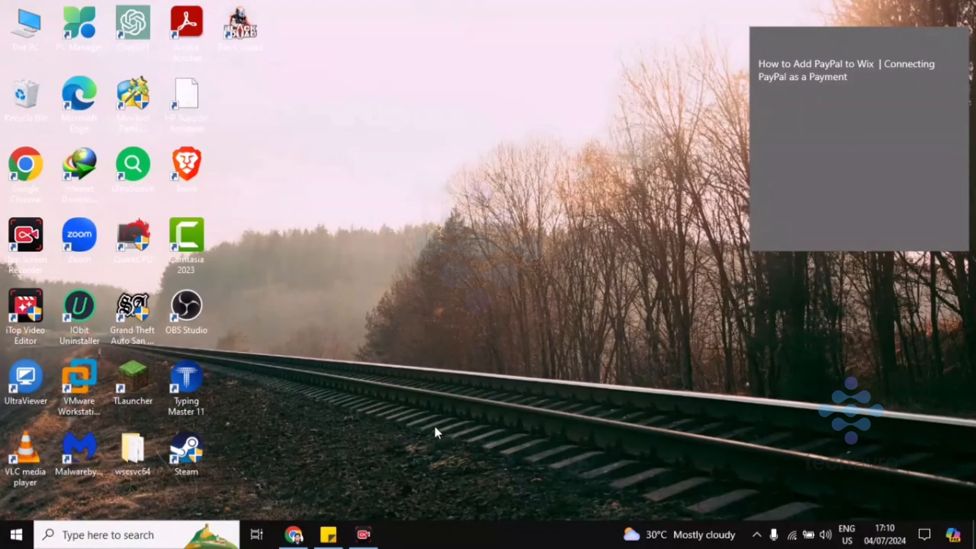
mouse_move(289, 537)
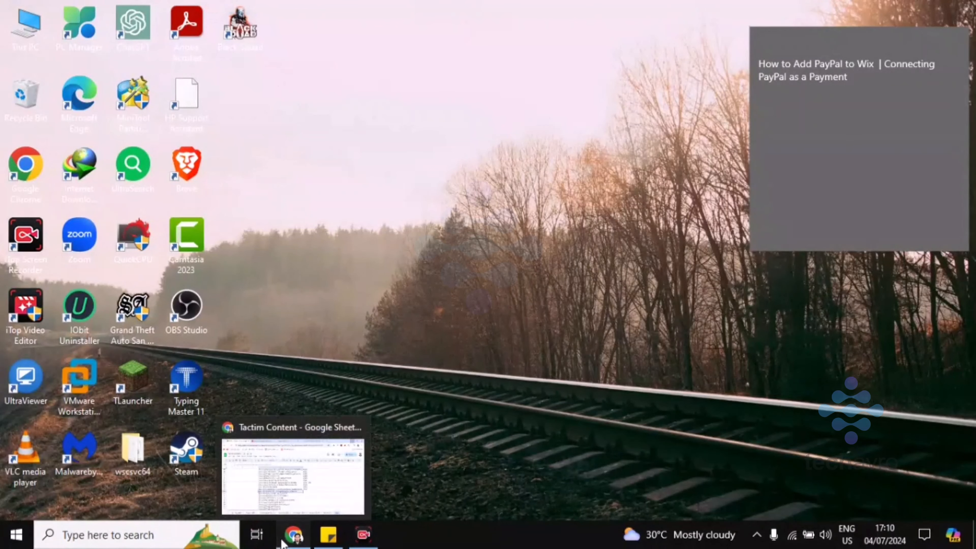
Step: Bring up the Wix dashboard for Local Travel Blog 2 and go to its Settings overview
click(290, 537)
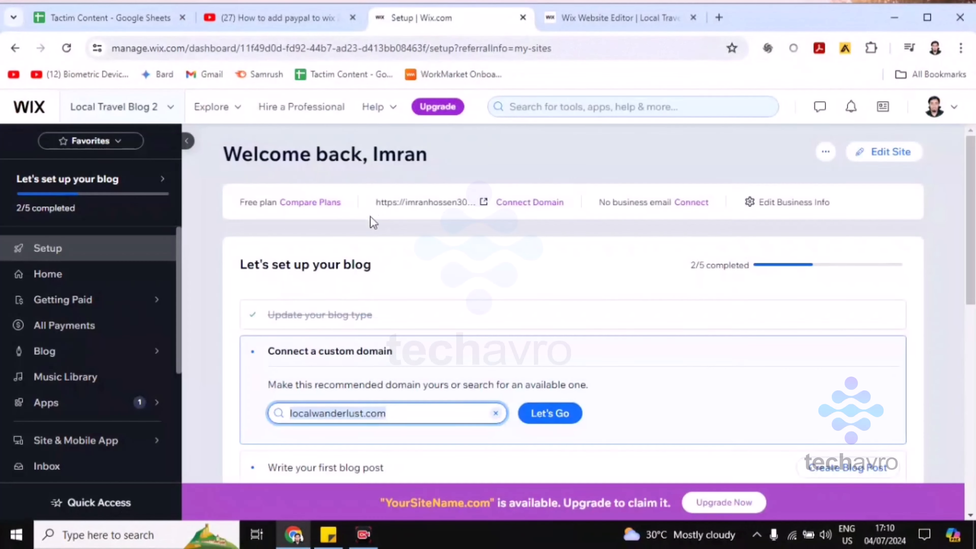
mouse_move(204, 300)
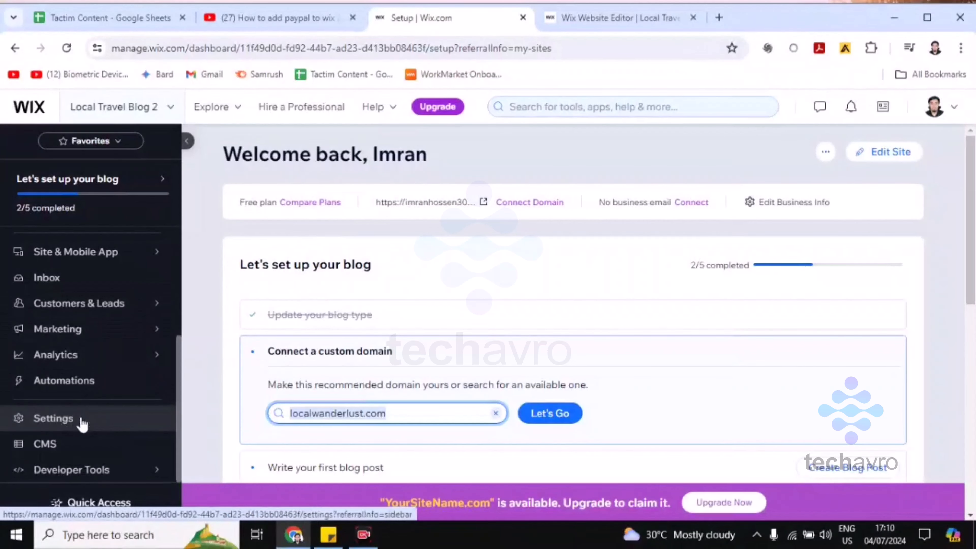
click(53, 417)
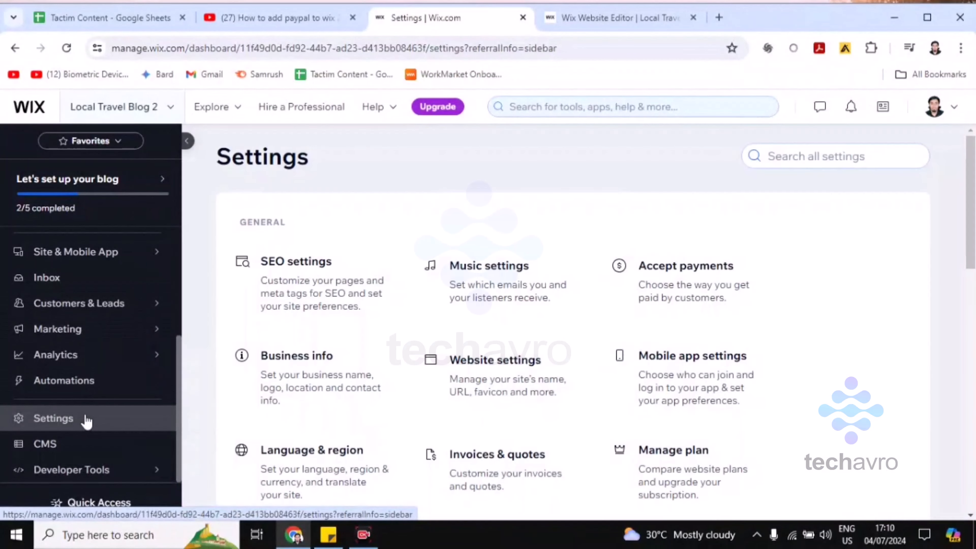
mouse_move(684, 291)
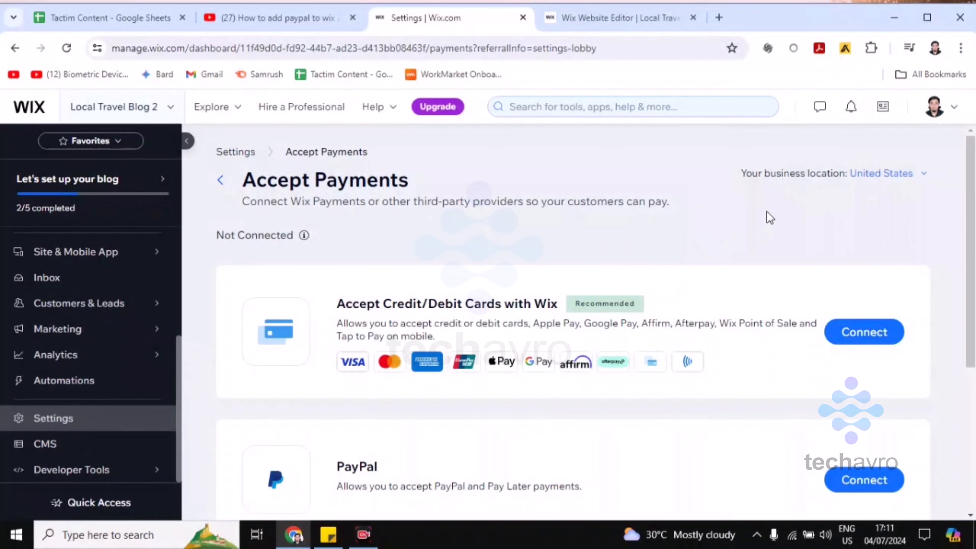
double_click(792, 174)
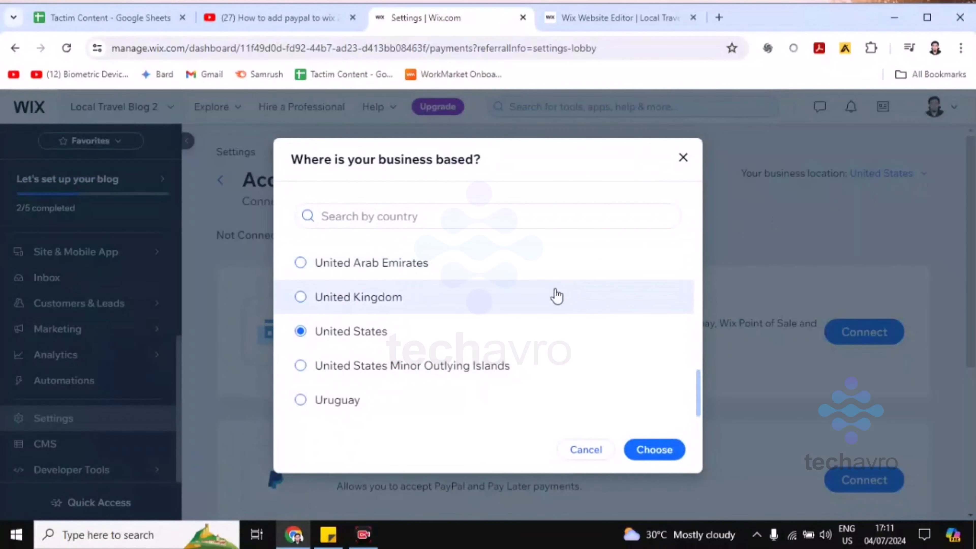
scroll(down, 3)
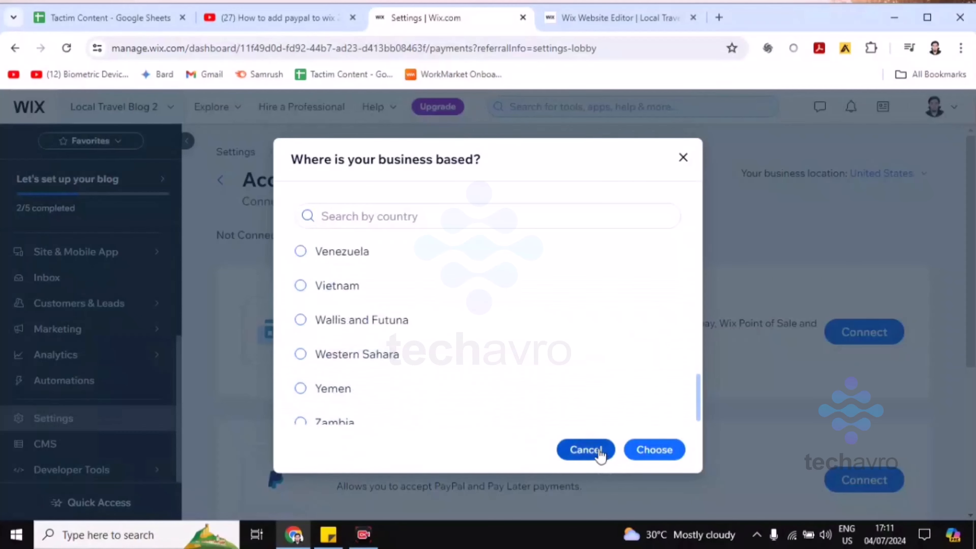
click(585, 450)
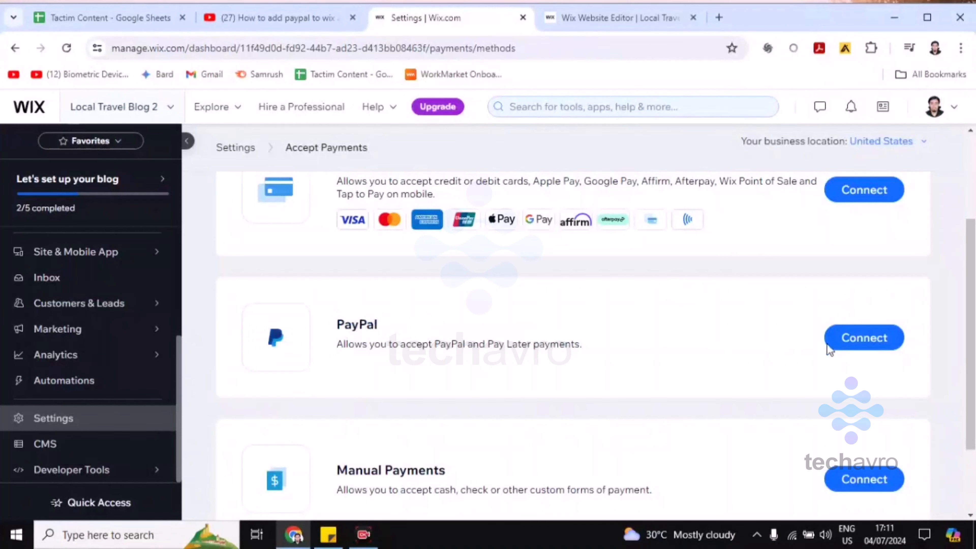
Step: Start connecting PayPal and review the Connect PayPal instructions down to the account email field
click(864, 338)
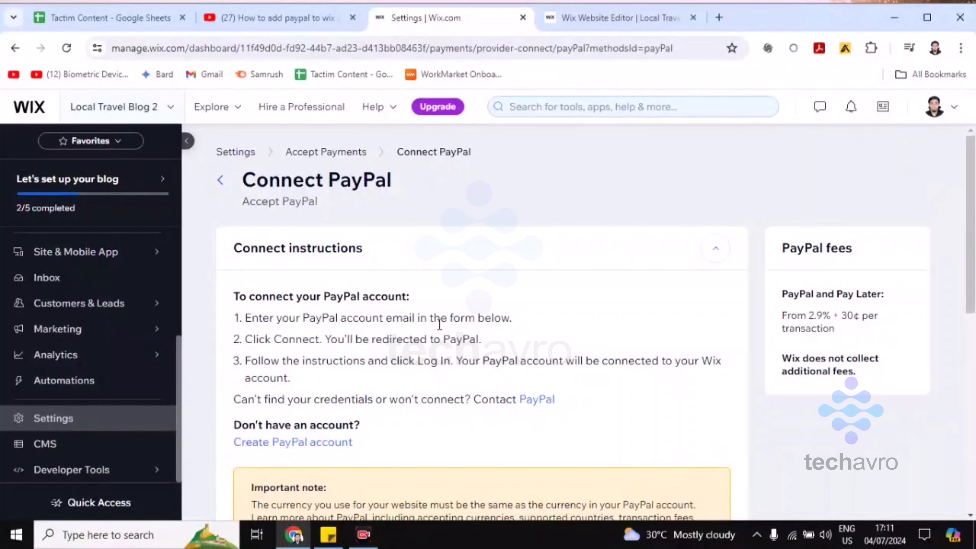
mouse_move(446, 333)
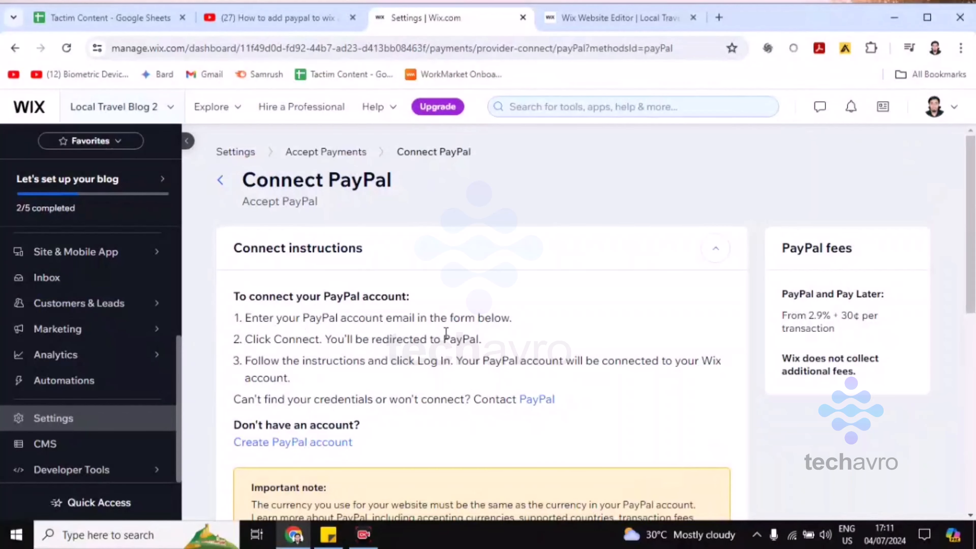
scroll(down, 3)
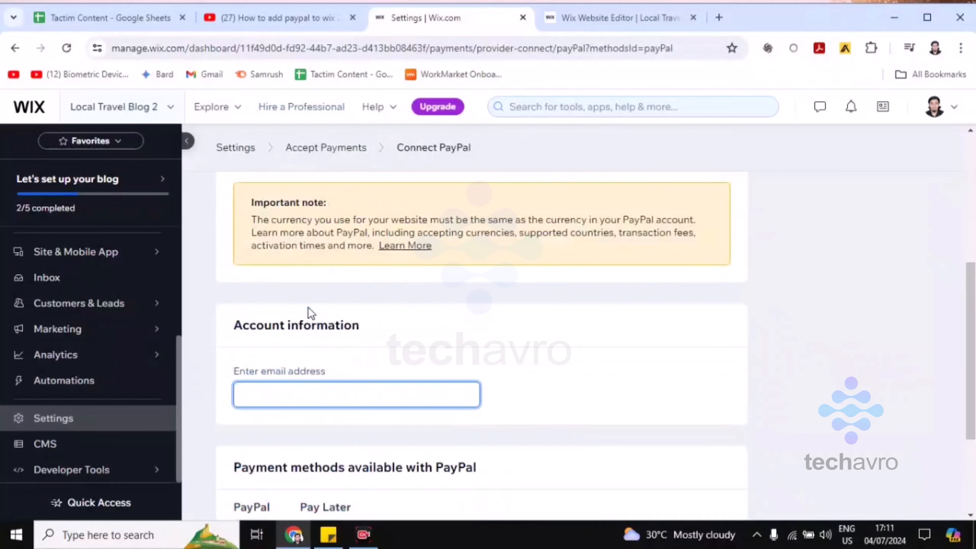
scroll(down, 3)
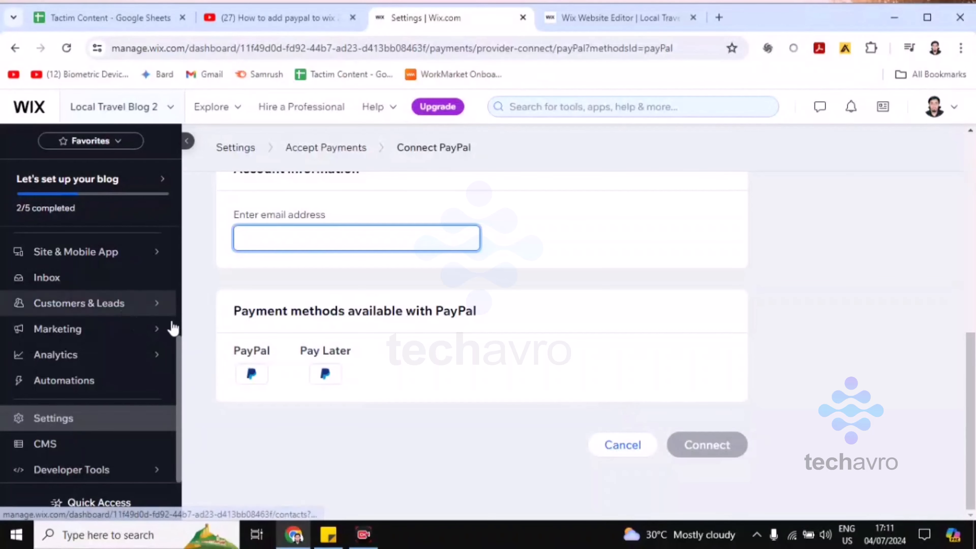
mouse_move(421, 330)
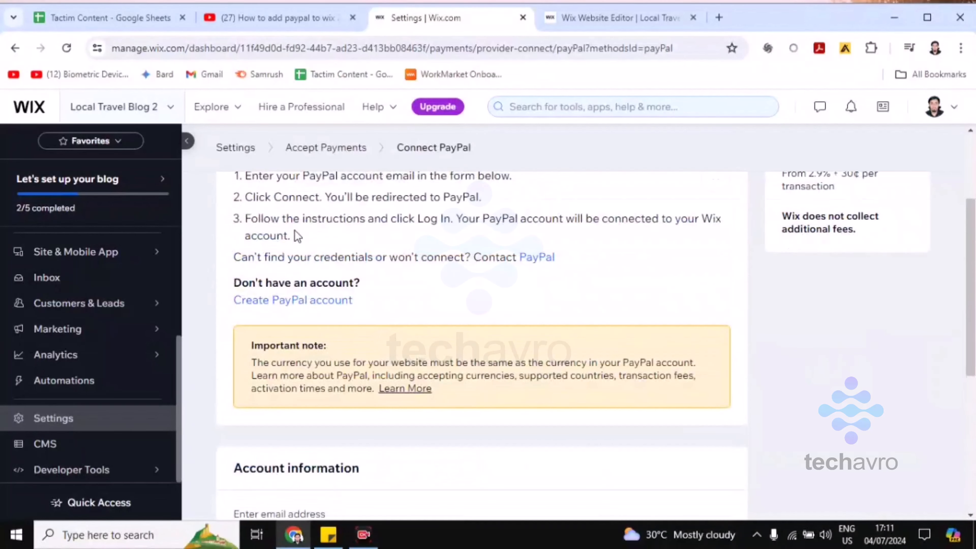
mouse_move(395, 294)
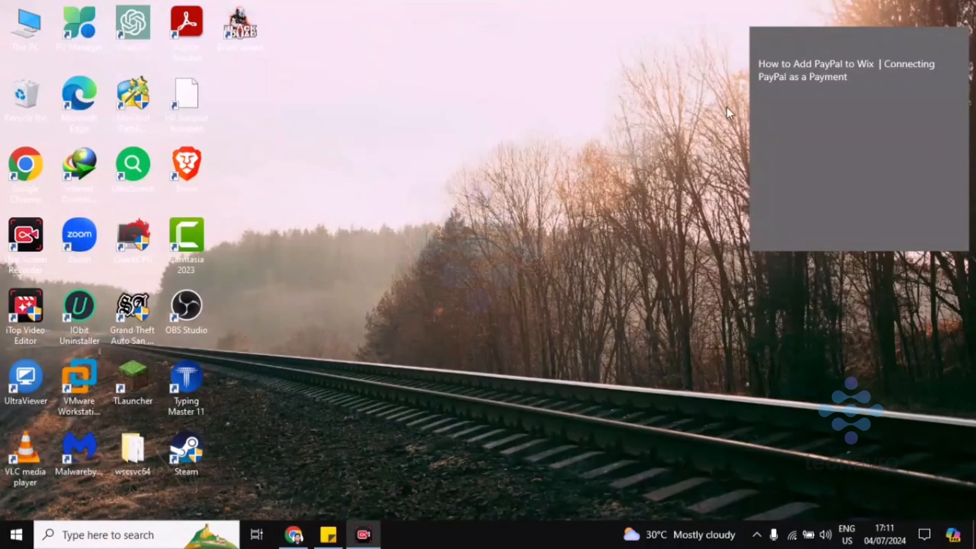
mouse_move(601, 167)
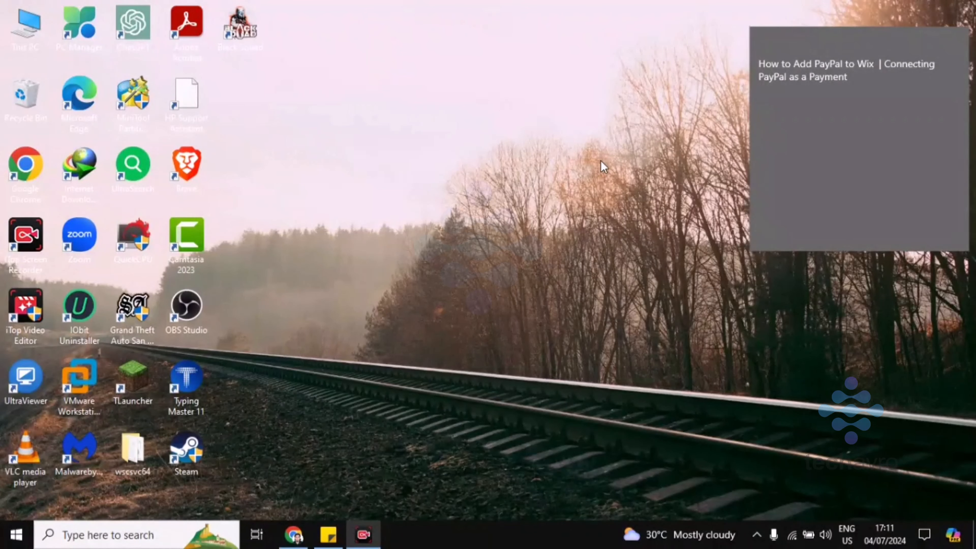
mouse_move(700, 506)
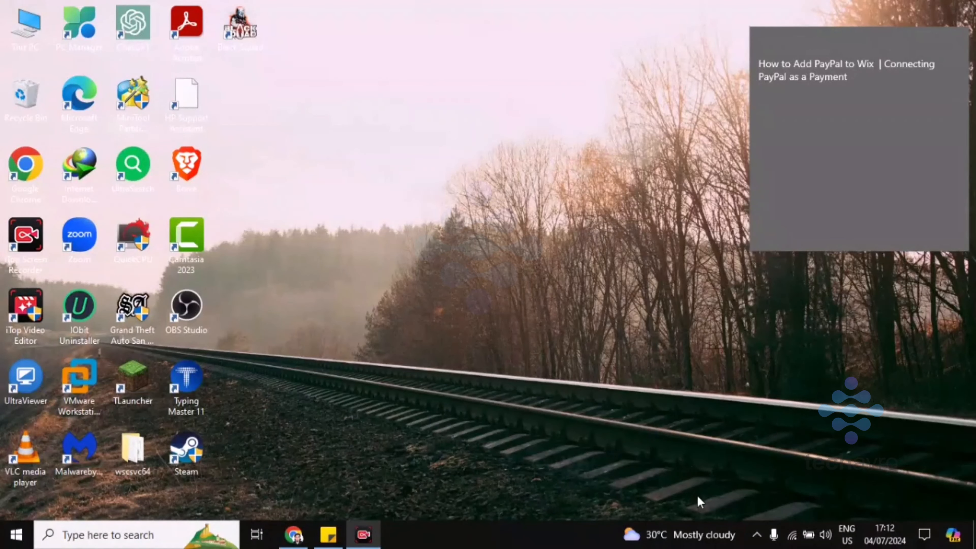